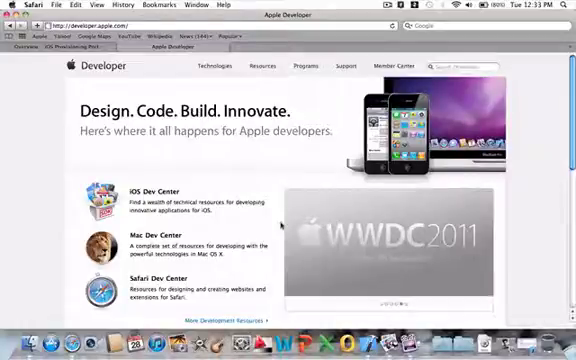
# Step: Scroll the developer home page toward the Member Center navigation
pyautogui.scroll(-3)
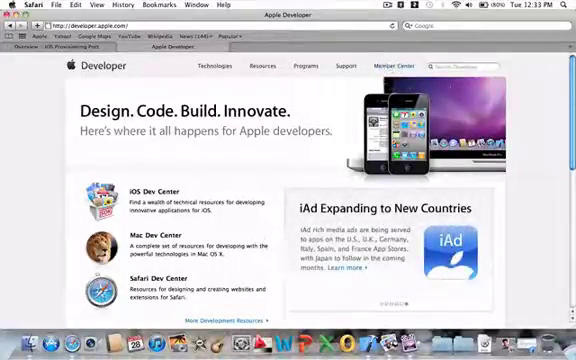
pyautogui.scroll(-3)
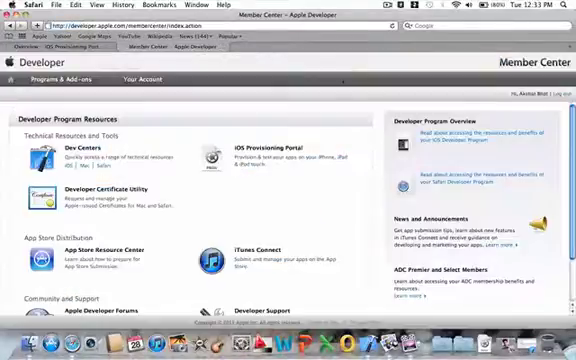
# Step: Scroll Member Center to the iOS Provisioning Portal resource link
pyautogui.scroll(-3)
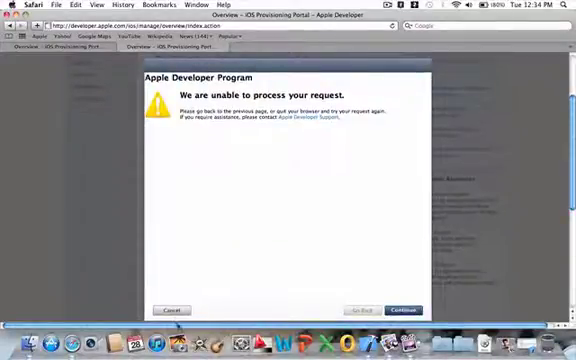
# Step: Continue past the 'unable to process your request' error into the App IDs Manage page
pyautogui.click(404, 310)
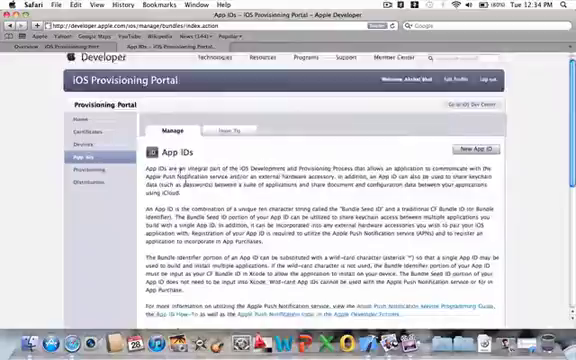
# Step: Scroll the Provisioning section to the single listed development profile
pyautogui.scroll(-3)
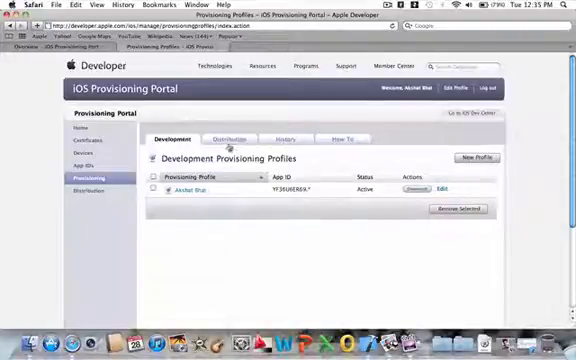
# Step: Submit a new App Store distribution profile from the Distribution section with name and App ID chosen
pyautogui.click(230, 138)
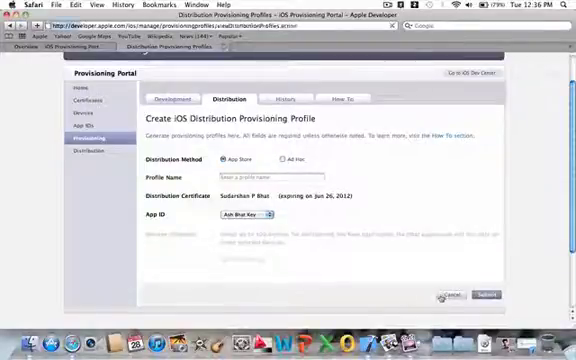
pyautogui.click(488, 292)
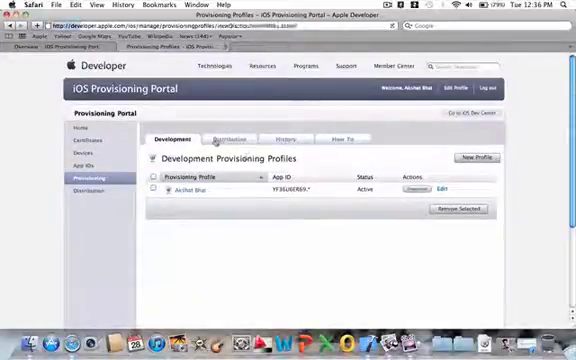
# Step: Show the Distribution list with the new Active profile and its Download button
pyautogui.click(232, 138)
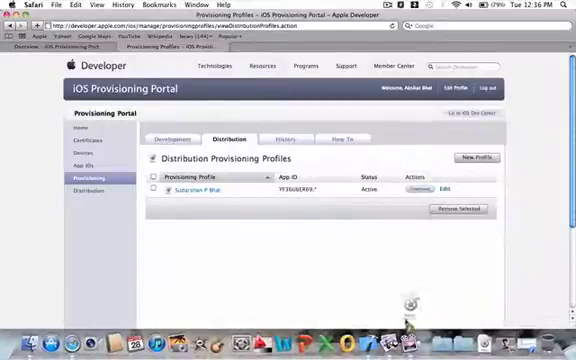
pyautogui.scroll(-3)
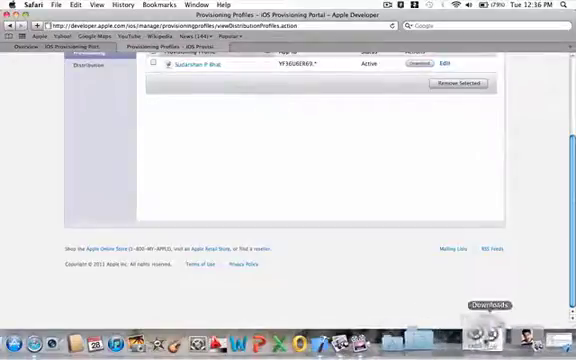
# Step: Select Info.plist in the Xcode project navigator to show bundle identifier and version
pyautogui.click(496, 338)
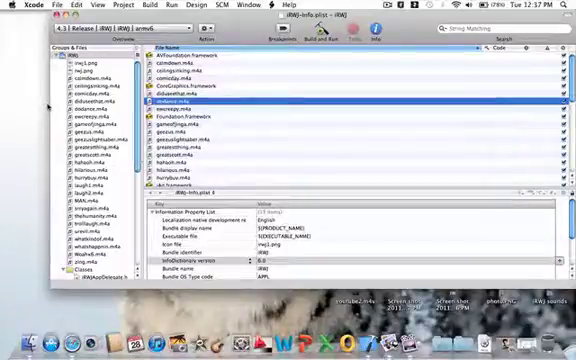
pyautogui.scroll(-3)
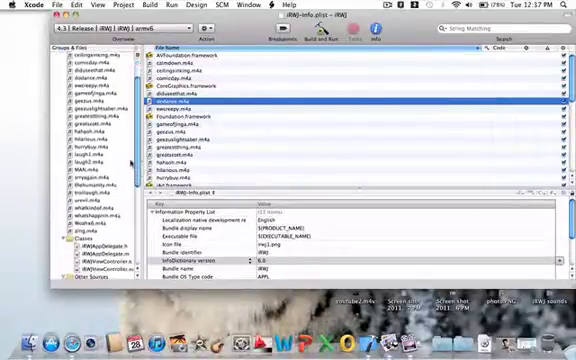